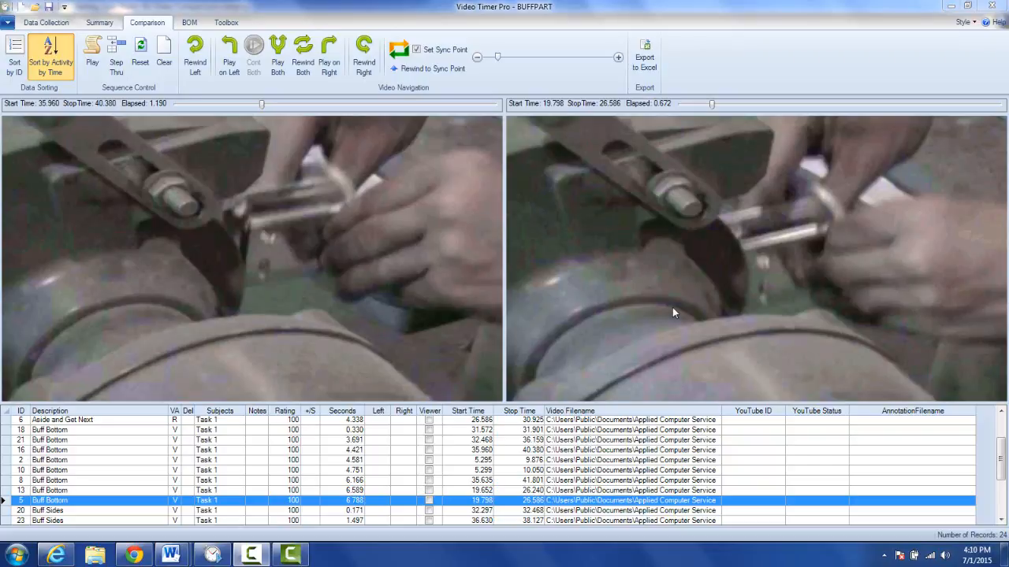
mouse_move(415, 144)
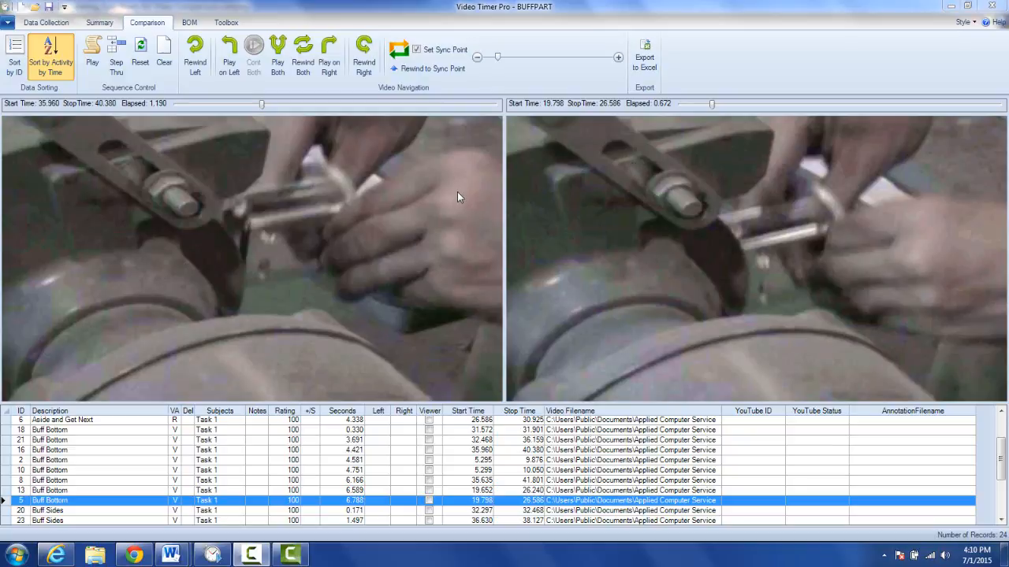
mouse_move(650, 108)
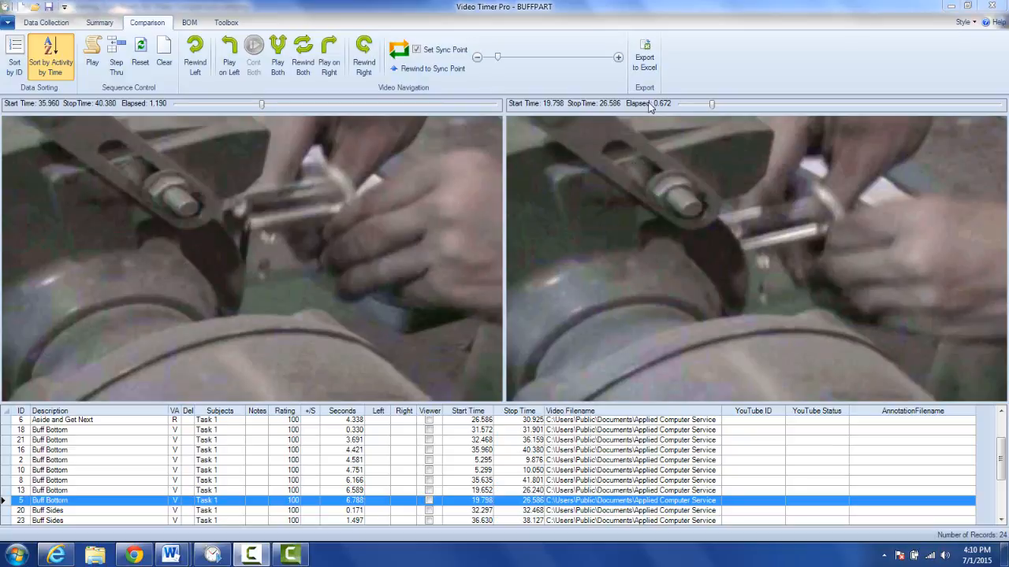
mouse_move(646, 54)
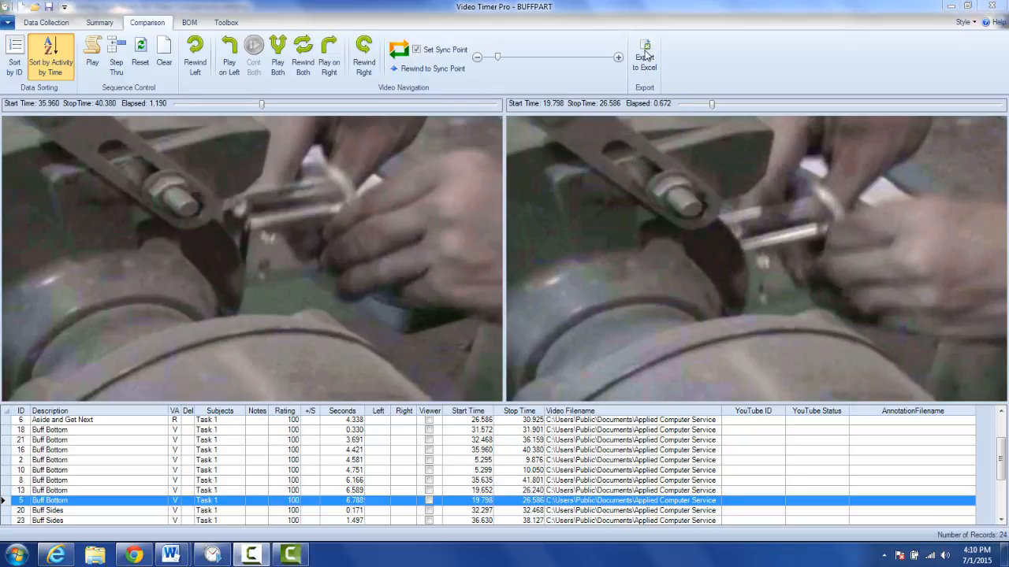
mouse_move(399, 163)
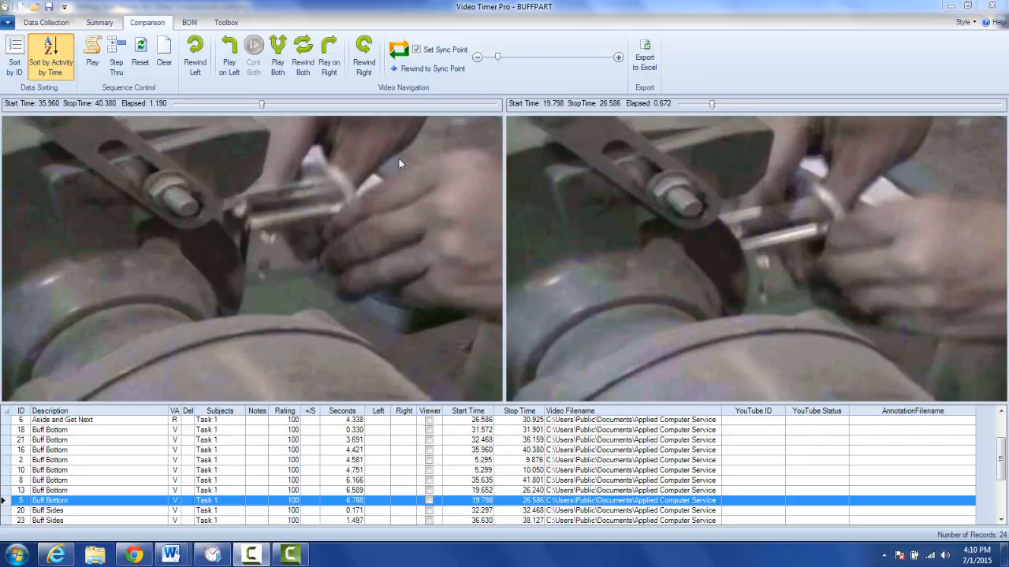
mouse_move(142, 161)
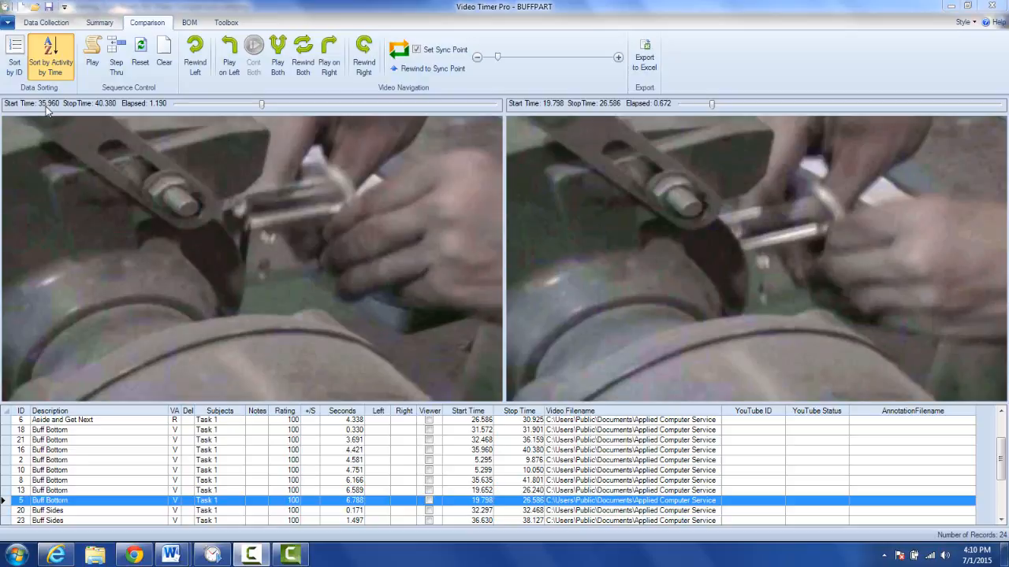
mouse_move(206, 121)
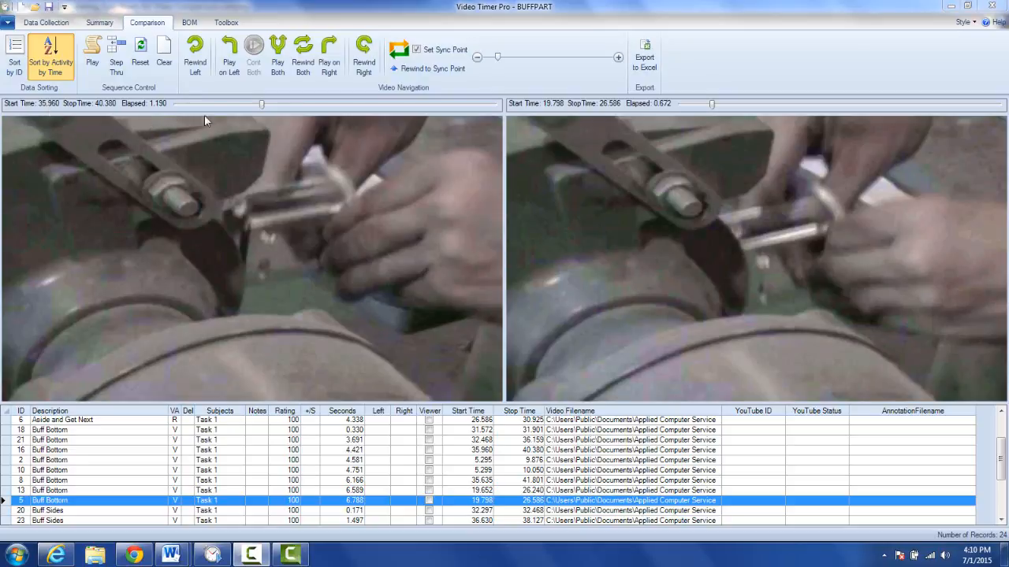
mouse_move(247, 118)
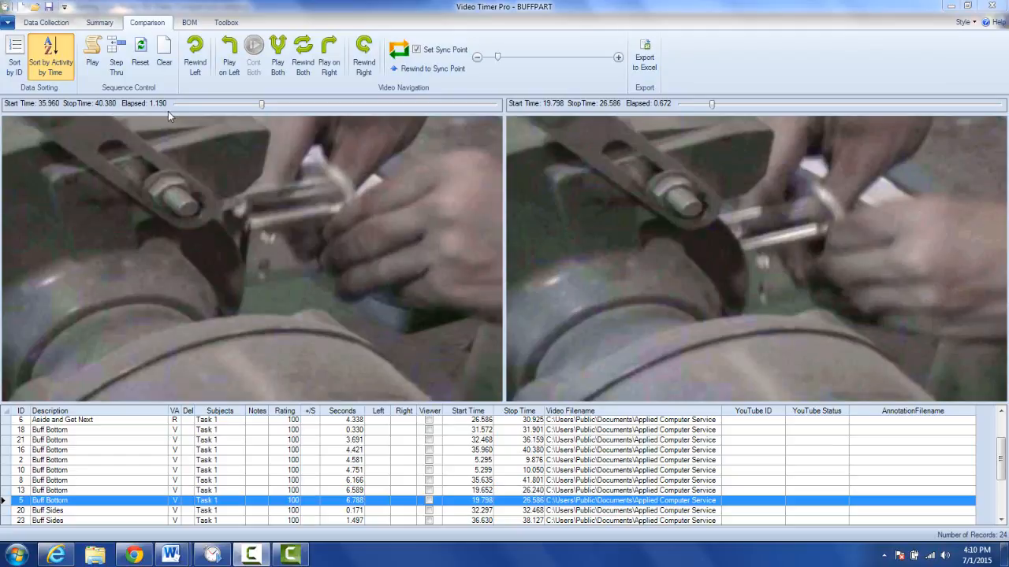
mouse_move(639, 155)
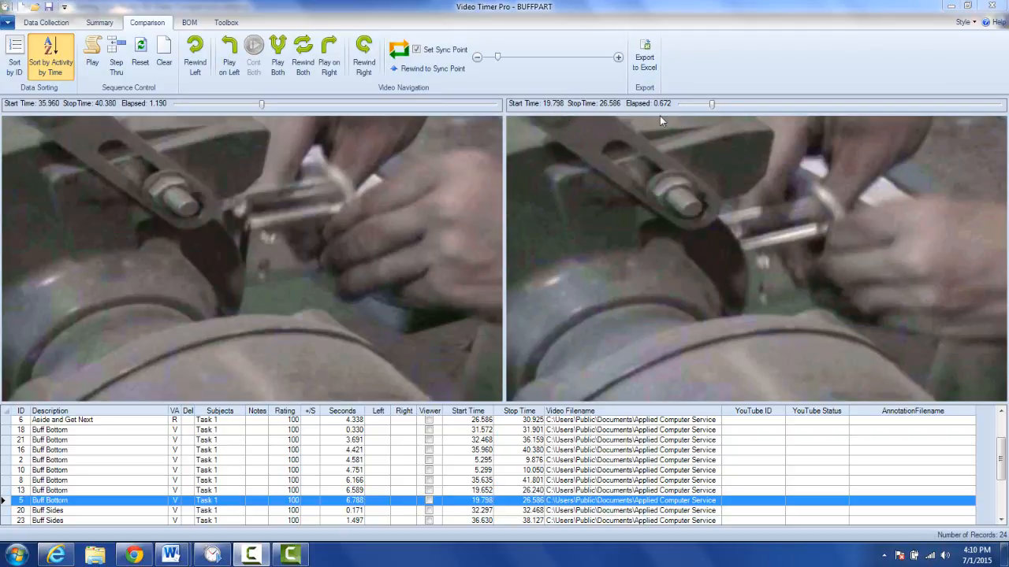
mouse_move(664, 117)
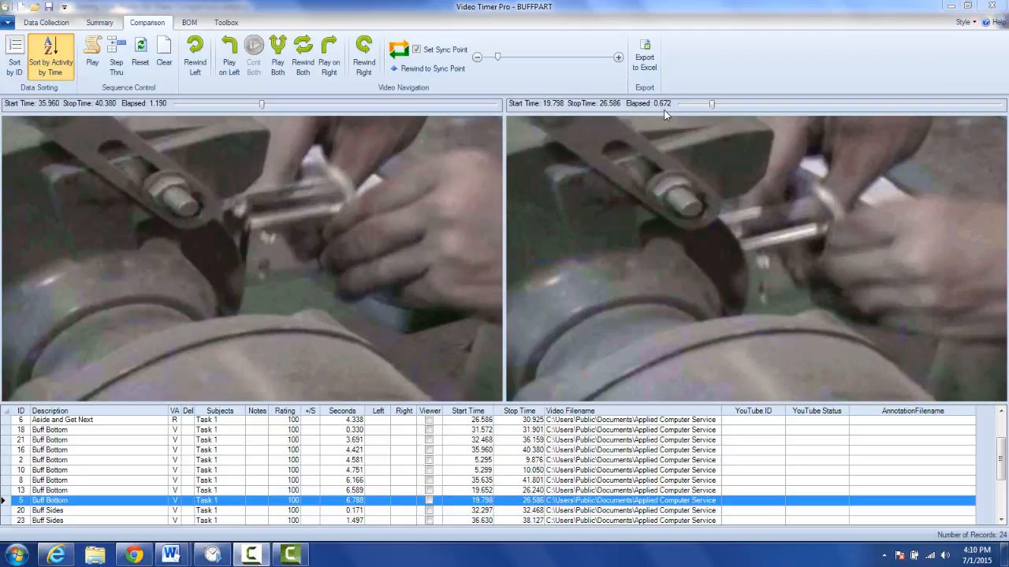
mouse_move(682, 108)
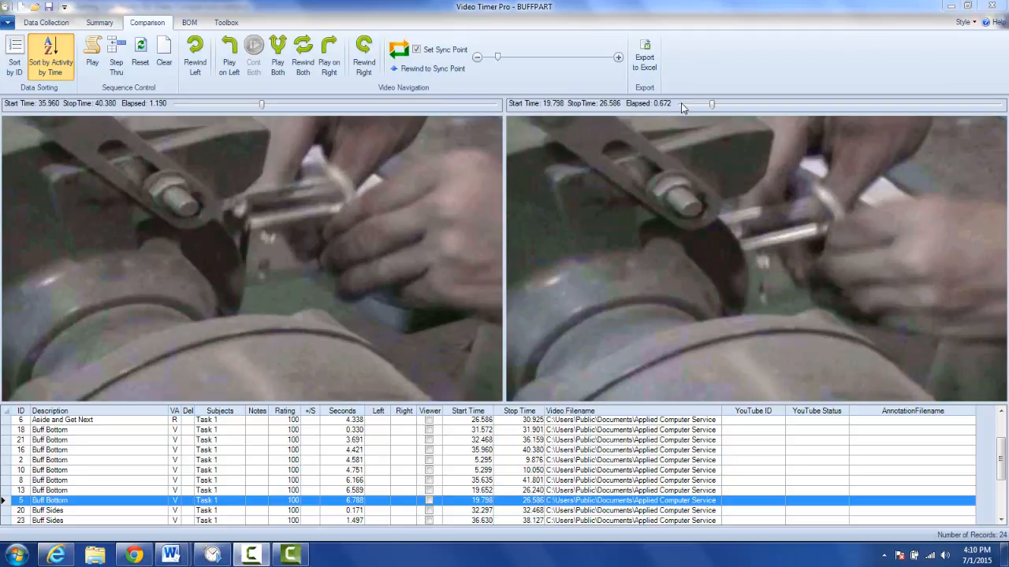
mouse_move(679, 109)
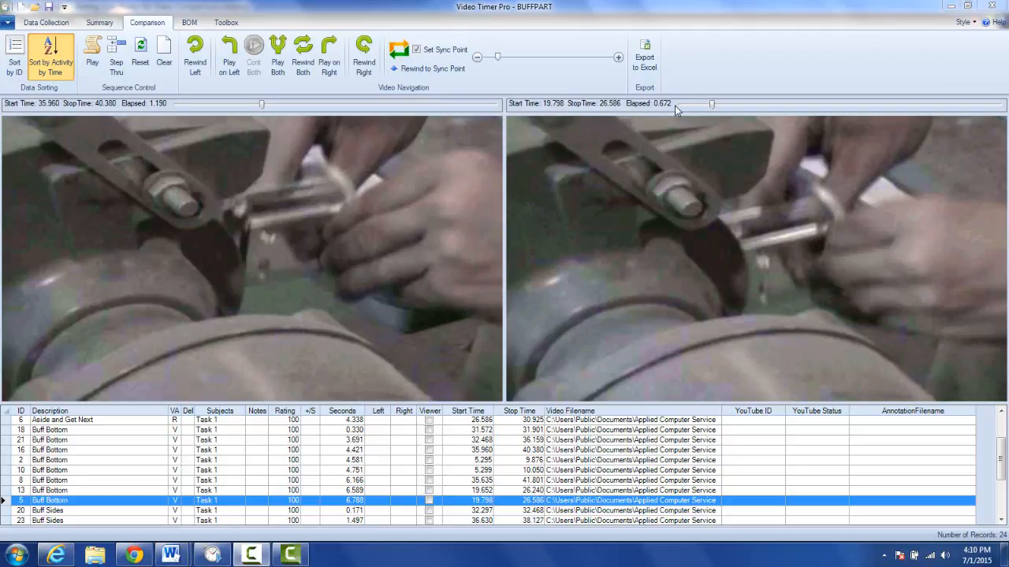
mouse_move(453, 194)
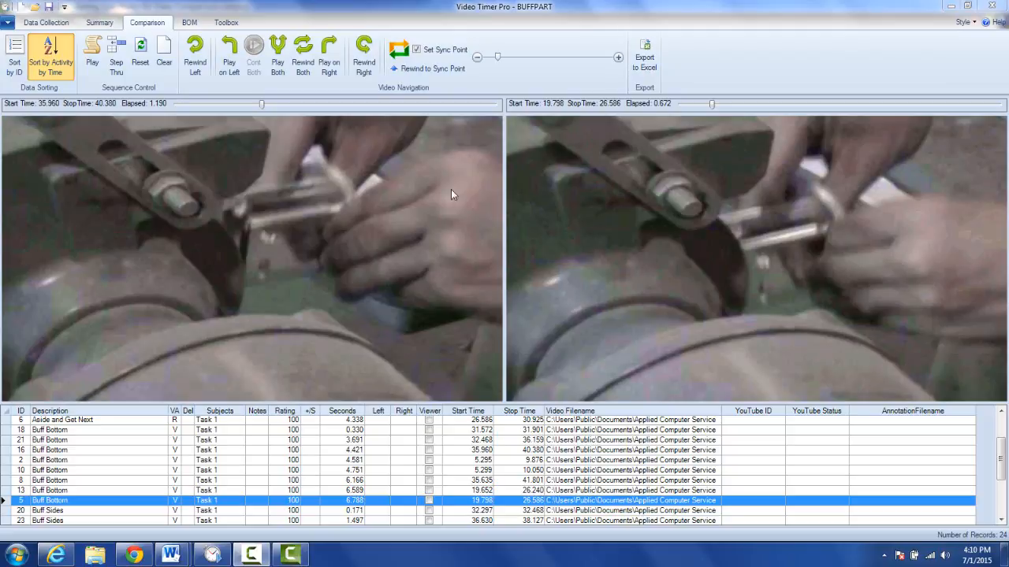
mouse_move(483, 195)
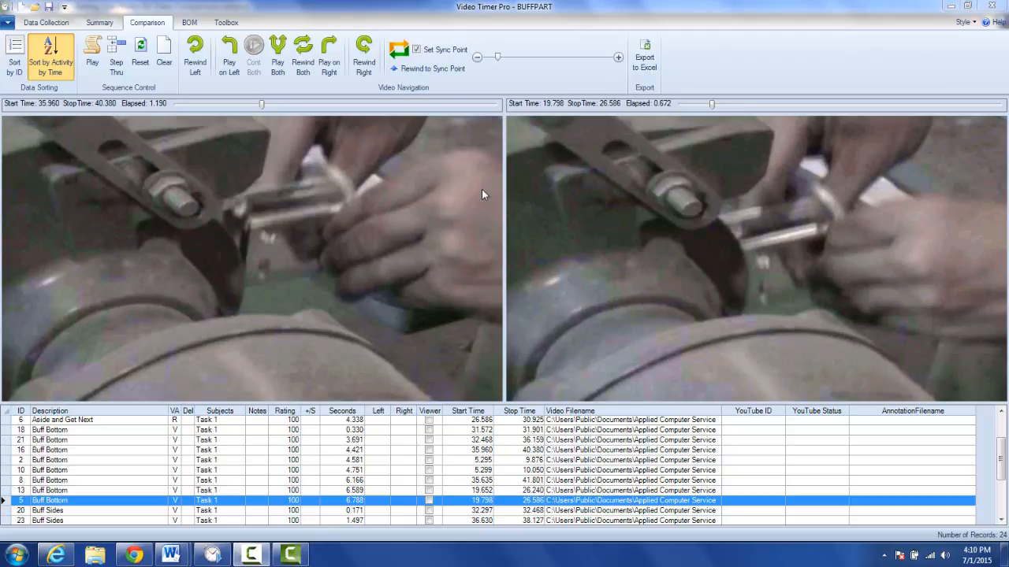
mouse_move(417, 248)
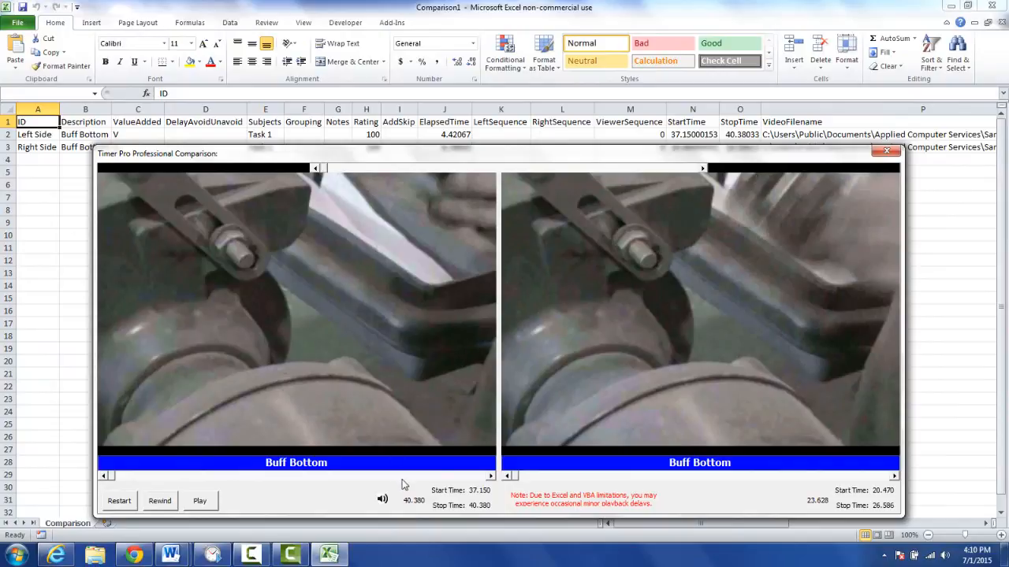
mouse_move(606, 289)
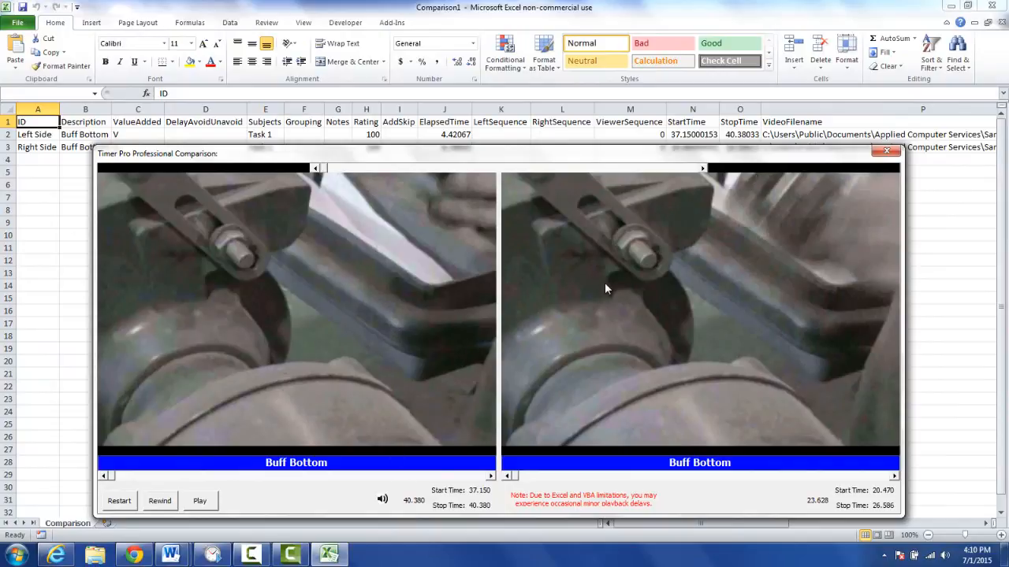
mouse_move(160, 501)
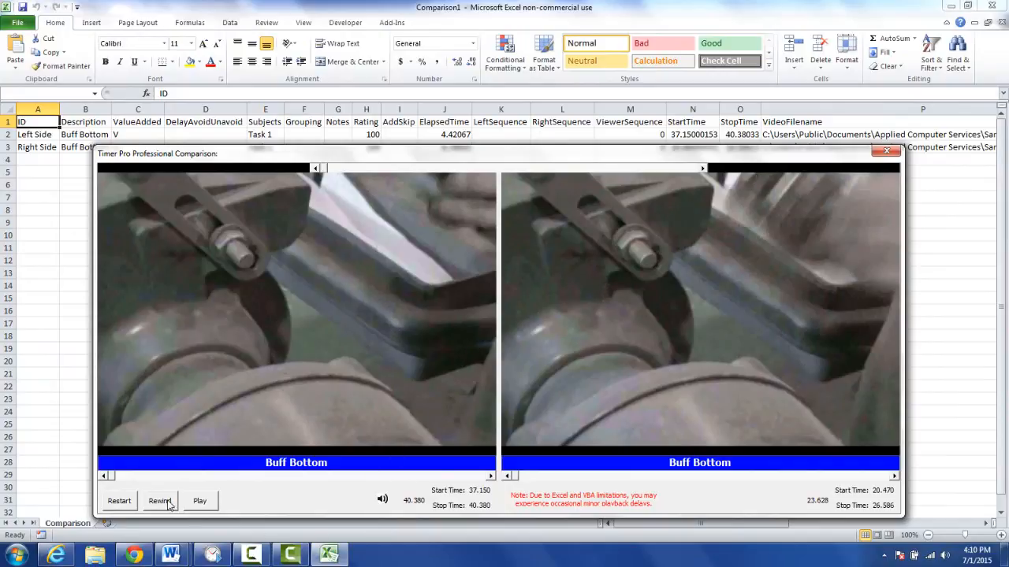
Rewind both Buff Bottom clips to their start times and play them side by side
click(199, 501)
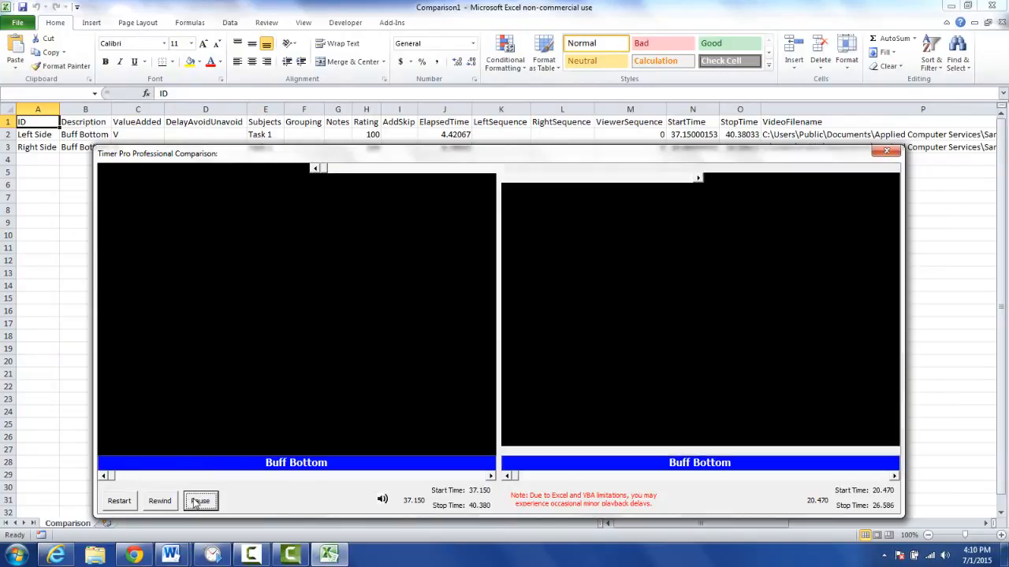
click(200, 500)
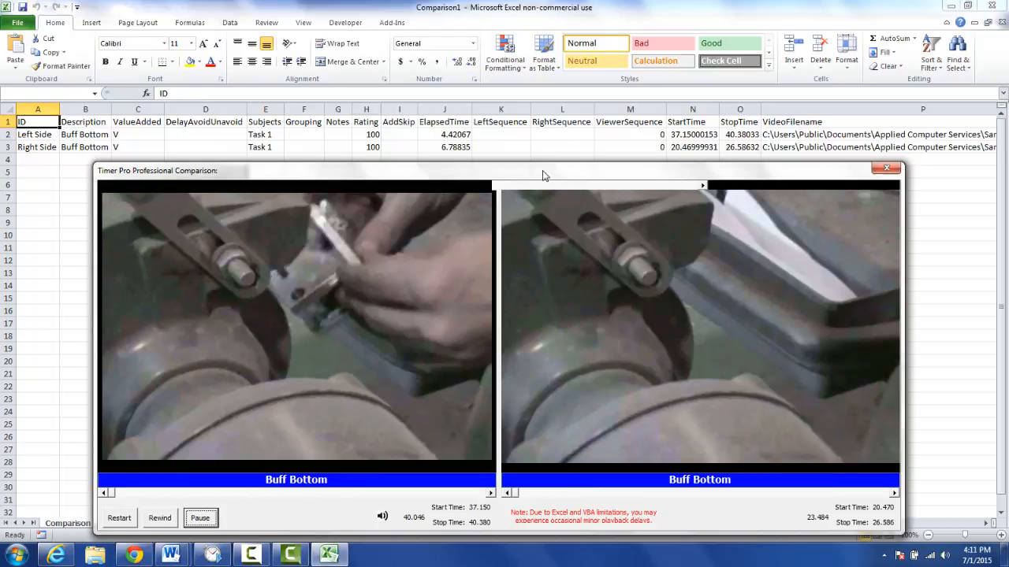
click(199, 517)
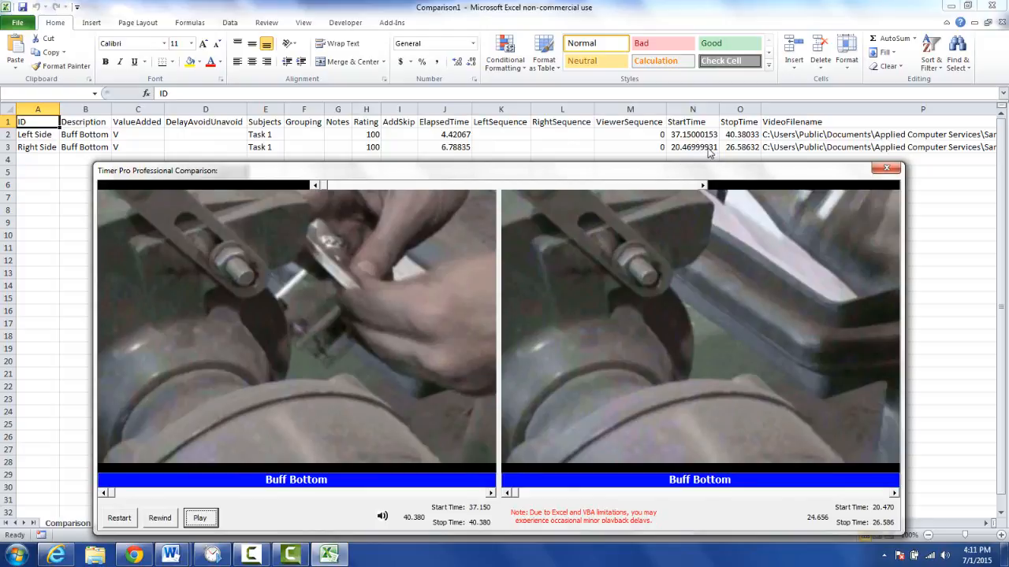
mouse_move(737, 137)
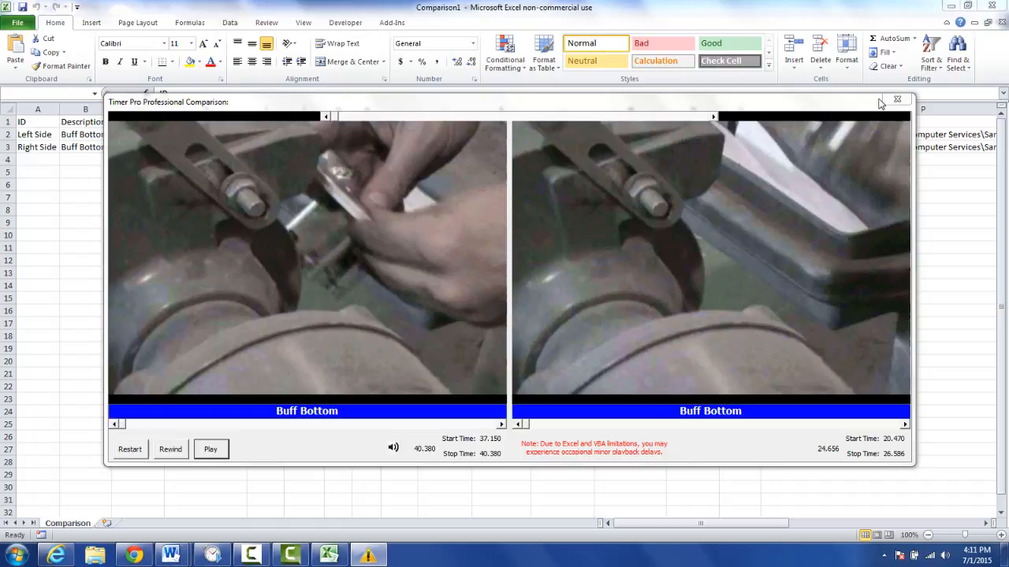
Close the comparison viewer and reopen it with the sheet's Comparison button
click(897, 99)
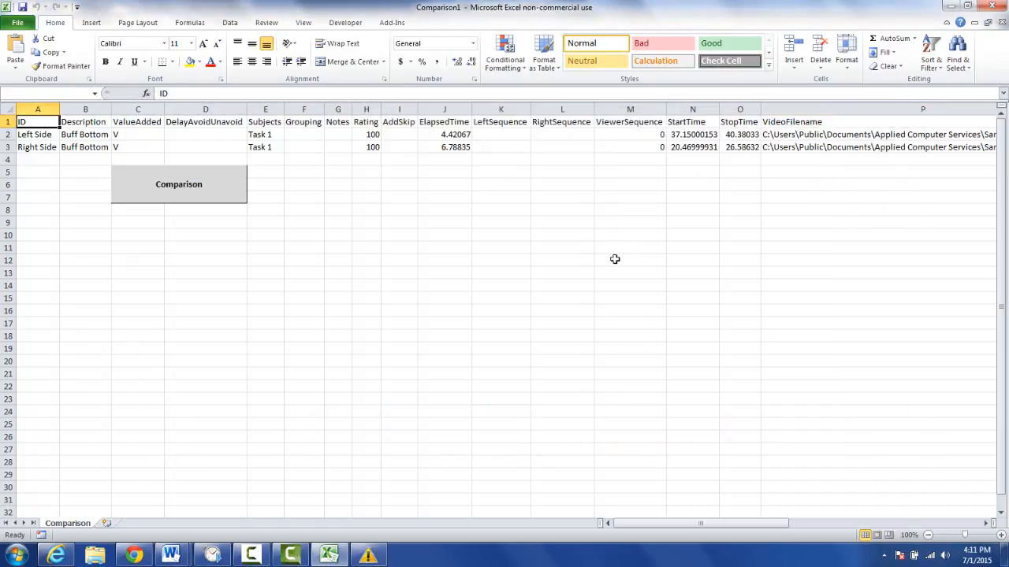
mouse_move(612, 260)
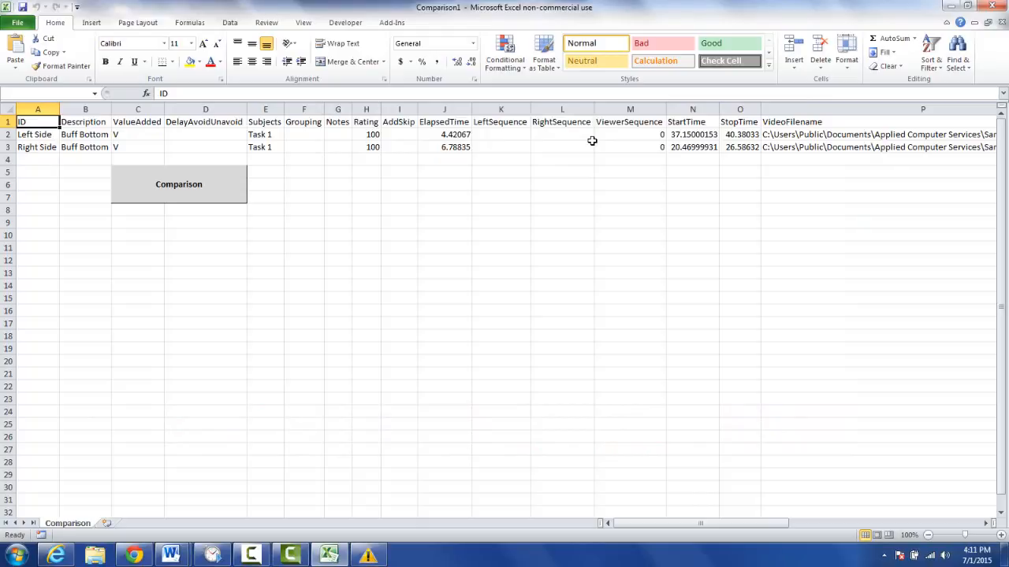
click(178, 184)
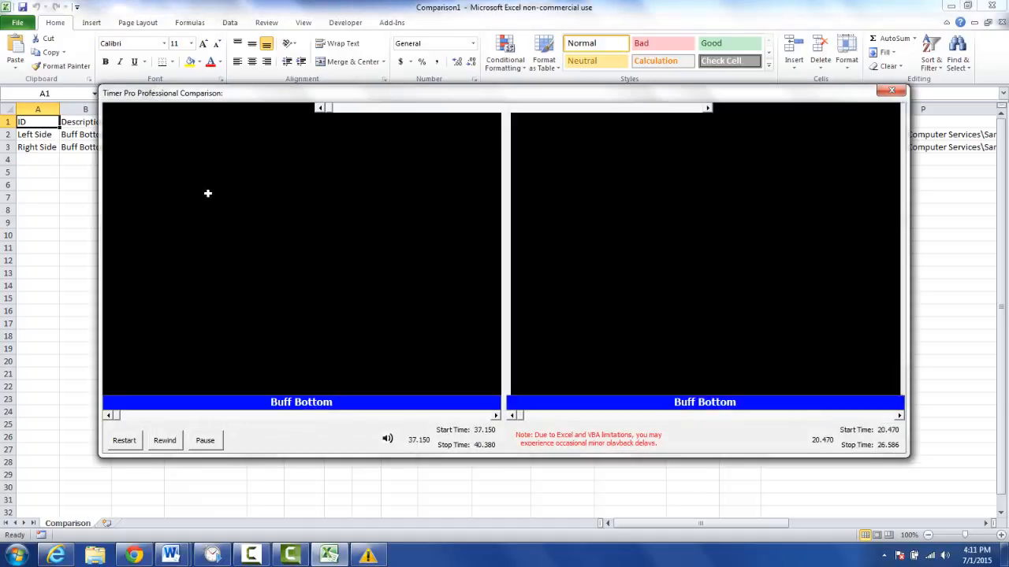